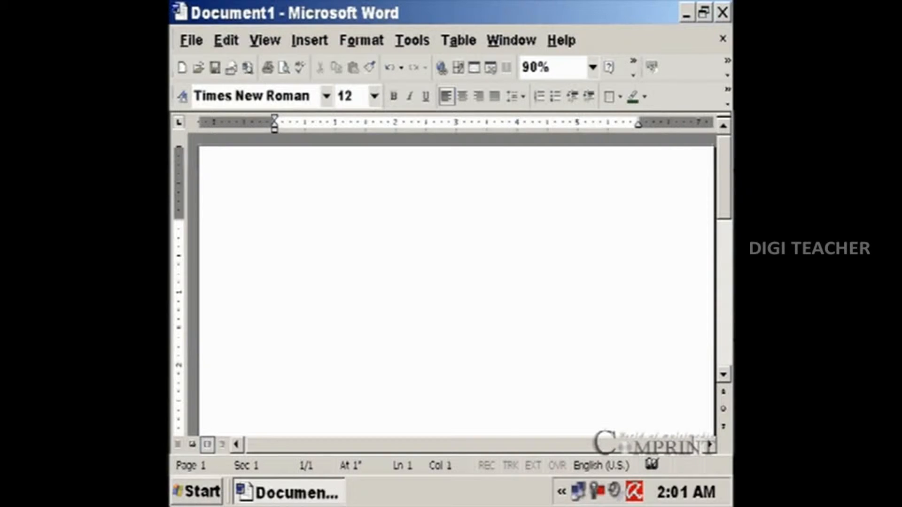
Place the cursor on the blank page to type 18-point Times New Roman practice letters.
click(275, 228)
text(djkgfsdhgfdhfg)
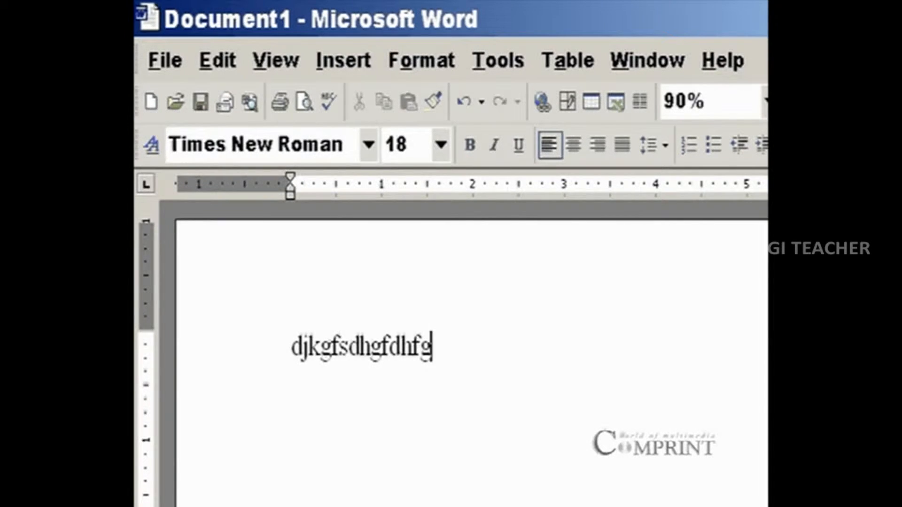
Delete the random practice letters, leaving the page empty.
key(BackSpace)
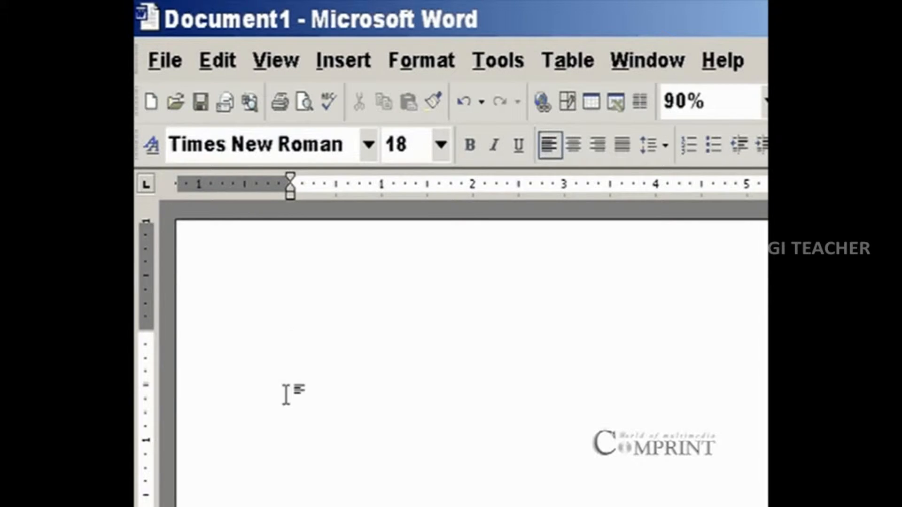
mouse_move(482, 355)
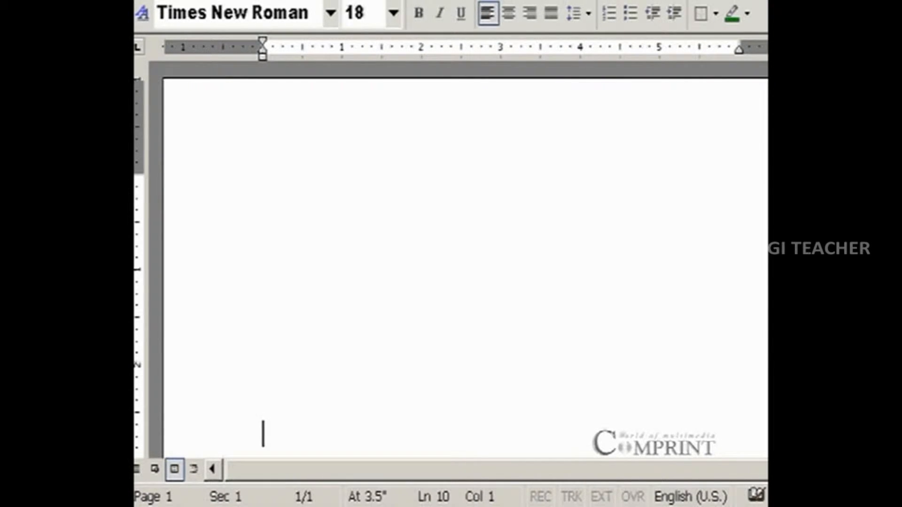
Delete the empty lines back to line 1, add blank spaces, then remove them.
key(backspace)
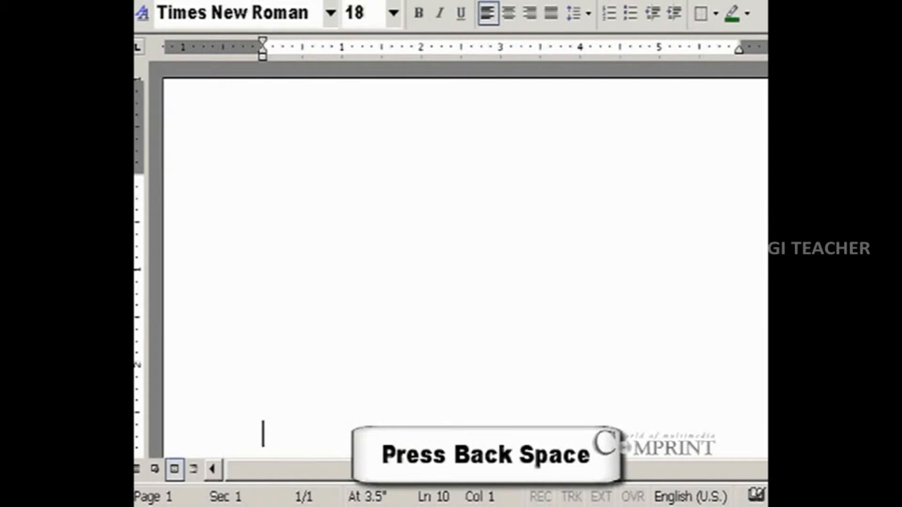
key(Backspace)
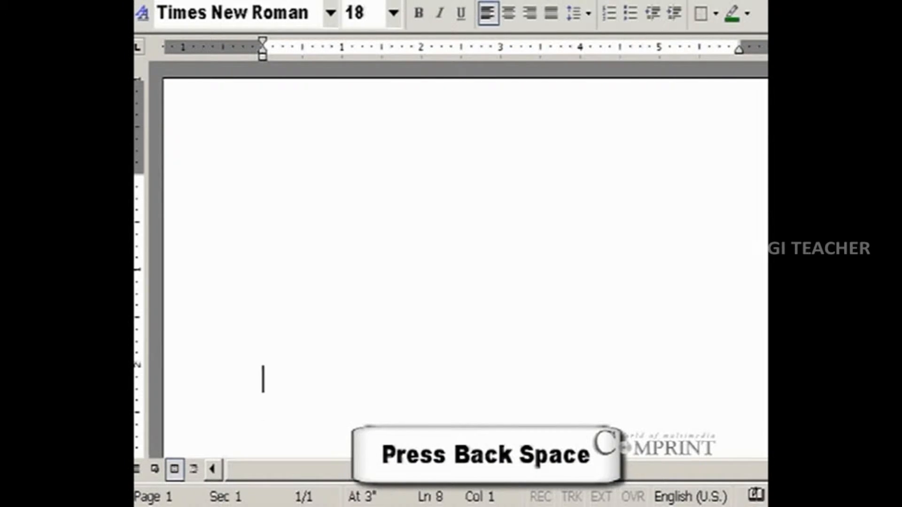
key(Backspace)
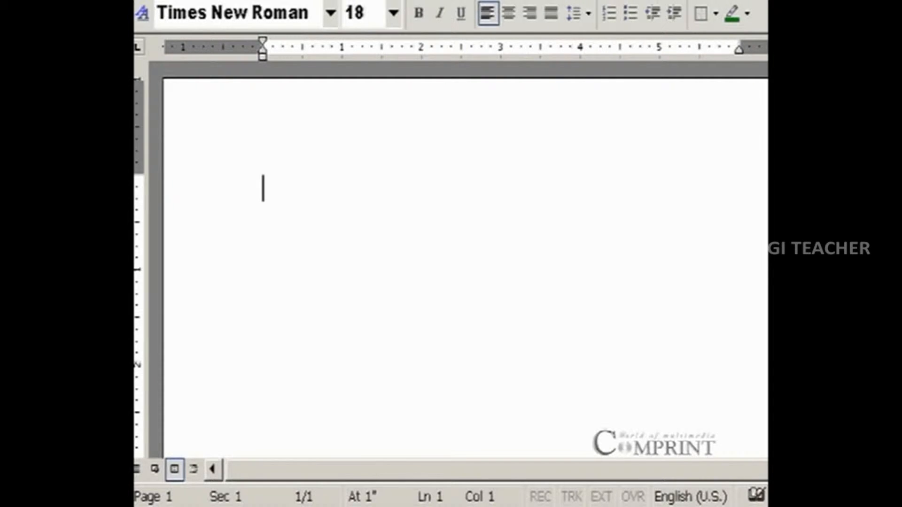
key(space)
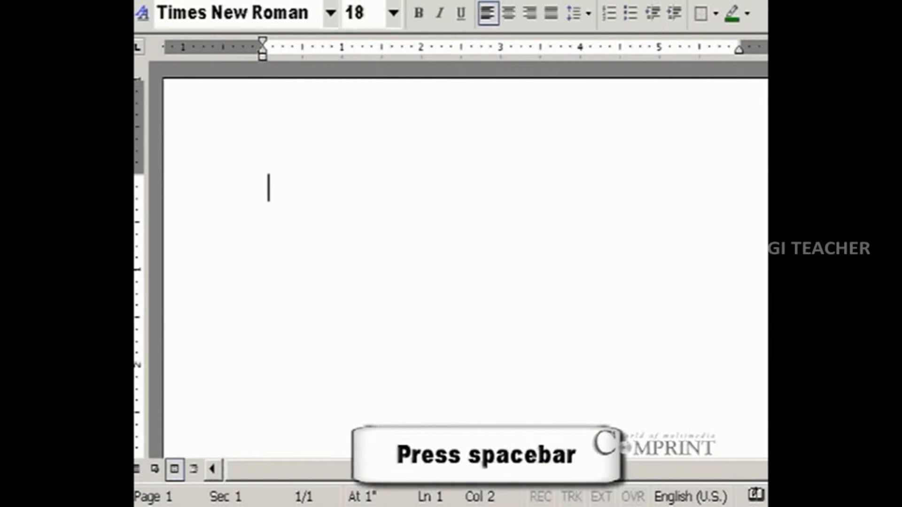
key(space)
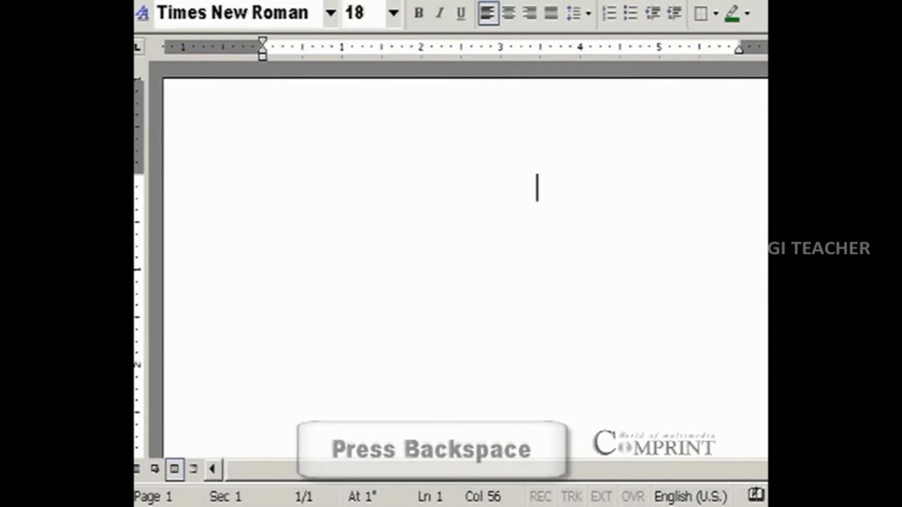
key(backspace)
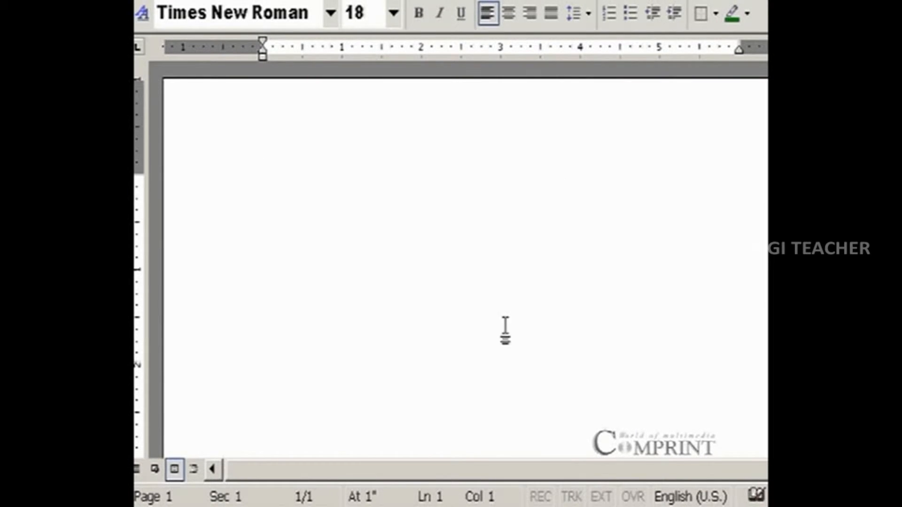
mouse_move(509, 285)
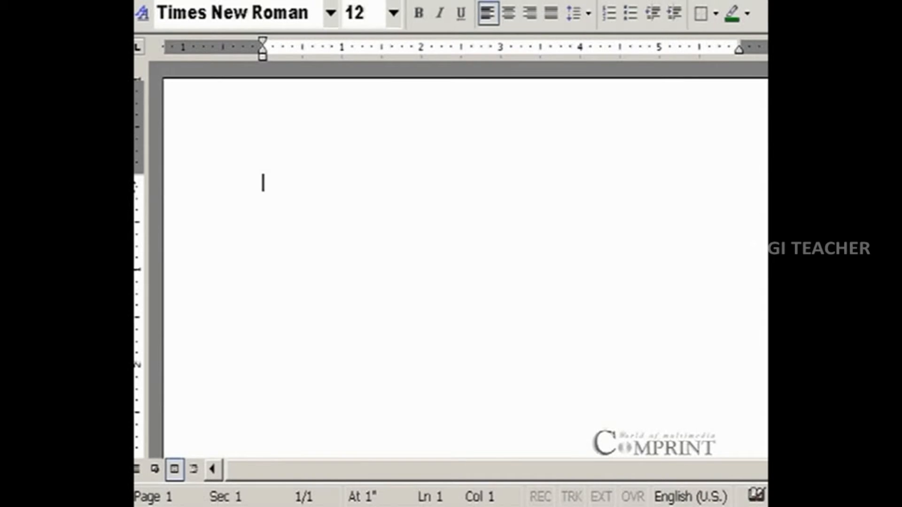
Set the font size to 28 and type 'India is my' on the first line.
text(28)
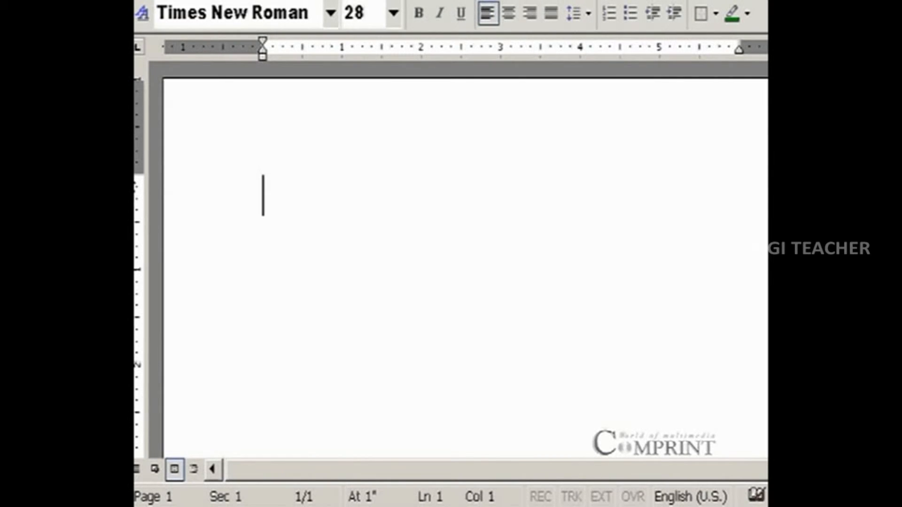
text(ind)
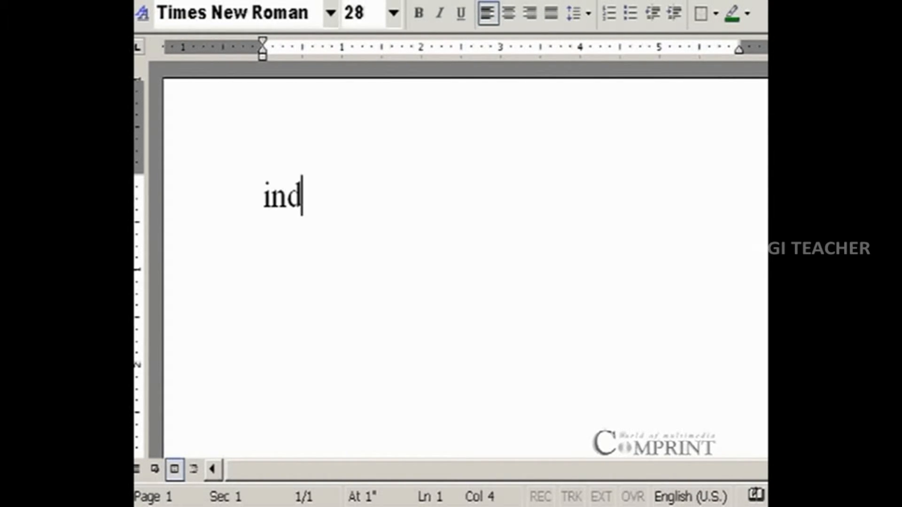
text(India is m)
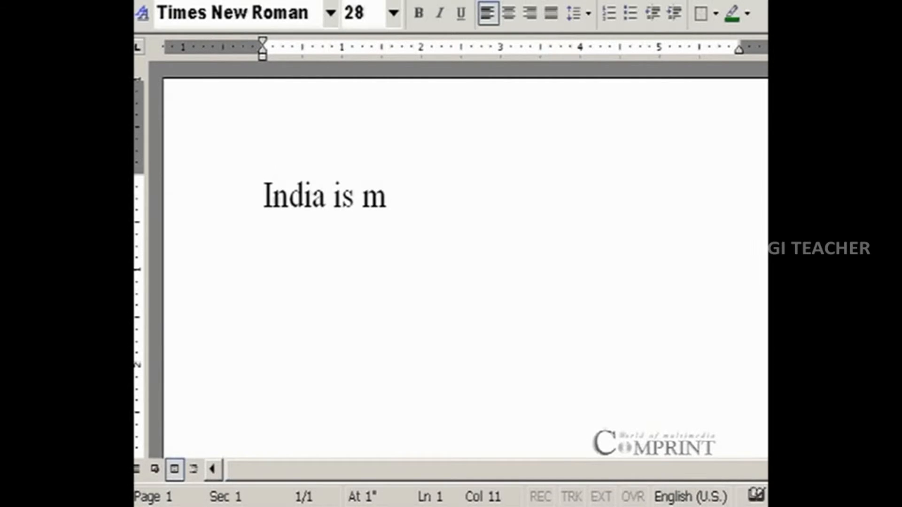
text(y)
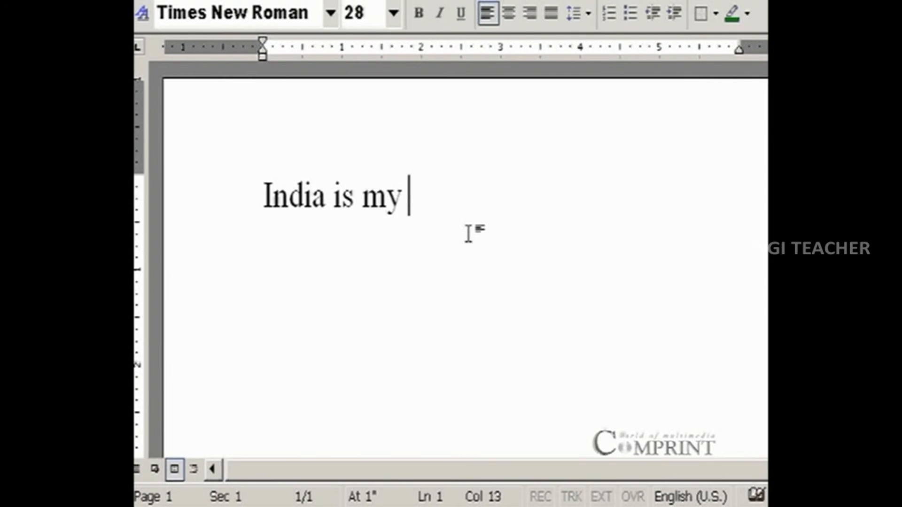
Finish the line with 'Country' and start a new line below.
text(C)
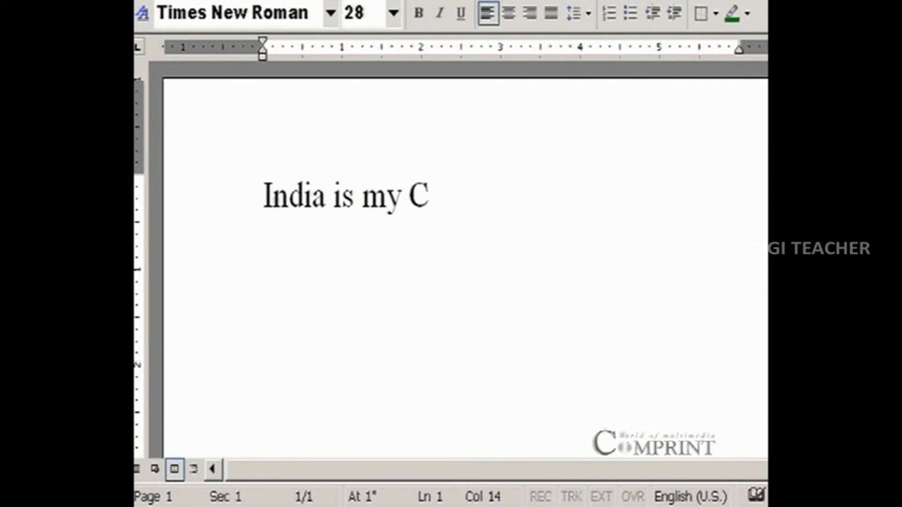
text(ountry)
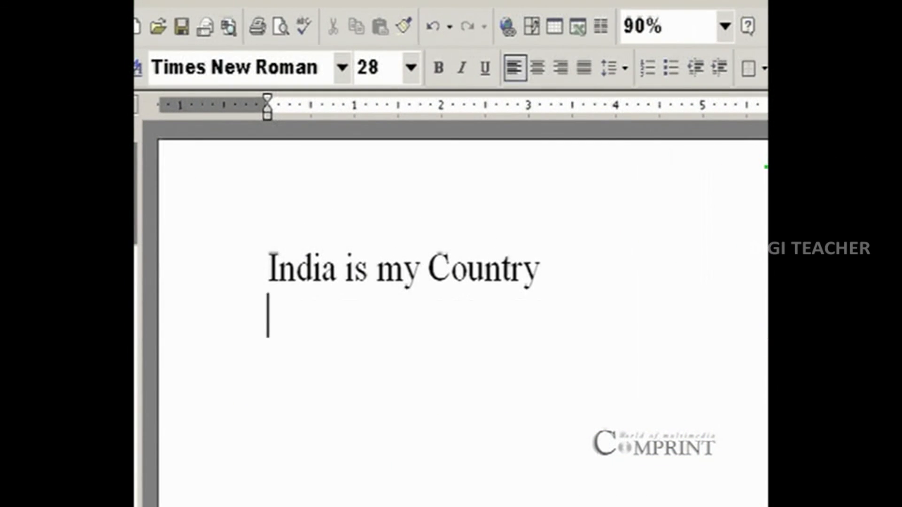
Type 'ALL INDIANS ARE MY BROTHERS AND SISTERS.' and place the cursor after the period.
text(ALL INDIANS ARE MY BROTHERS AND SISTERS)
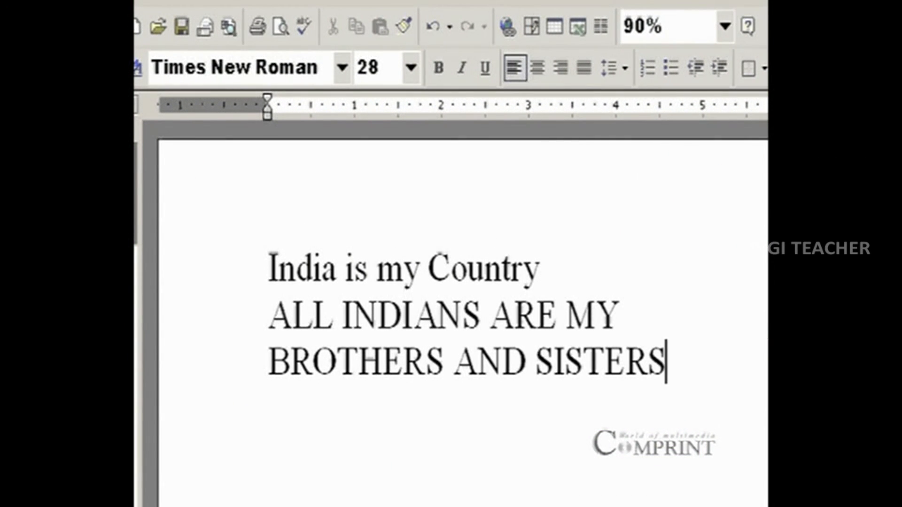
text(.)
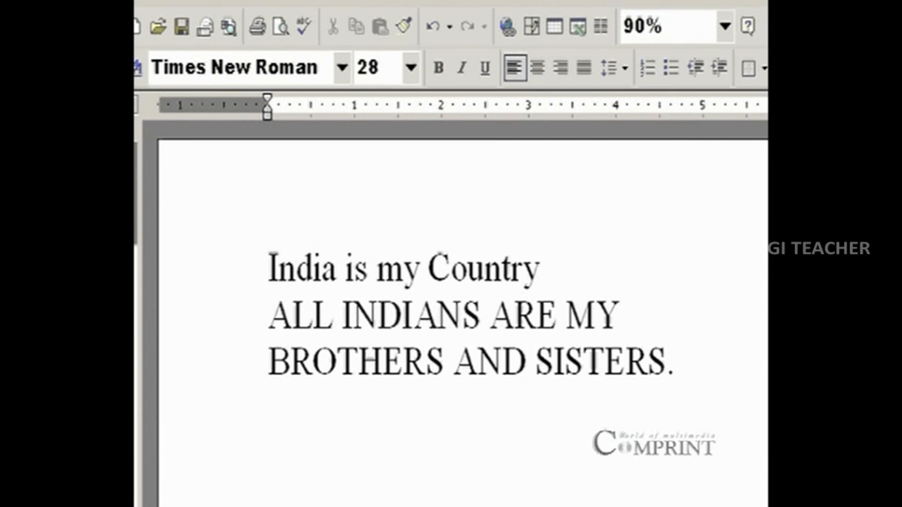
click(676, 364)
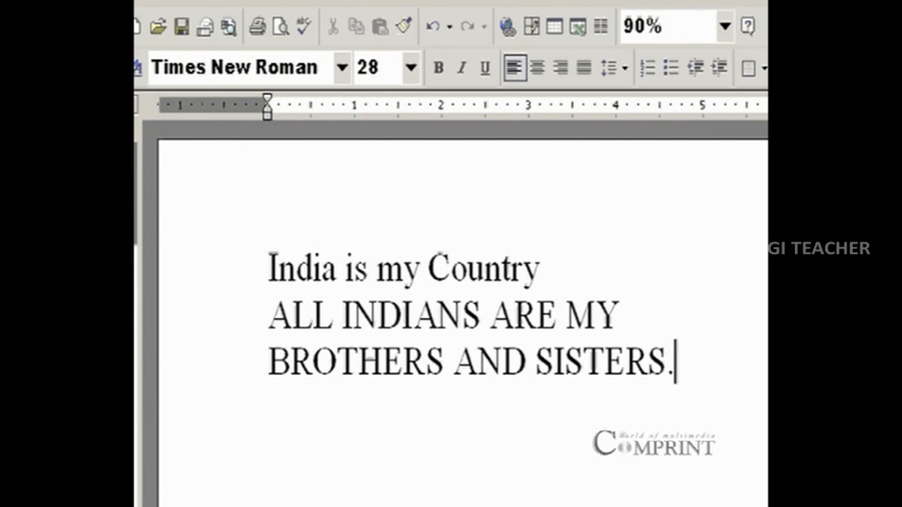